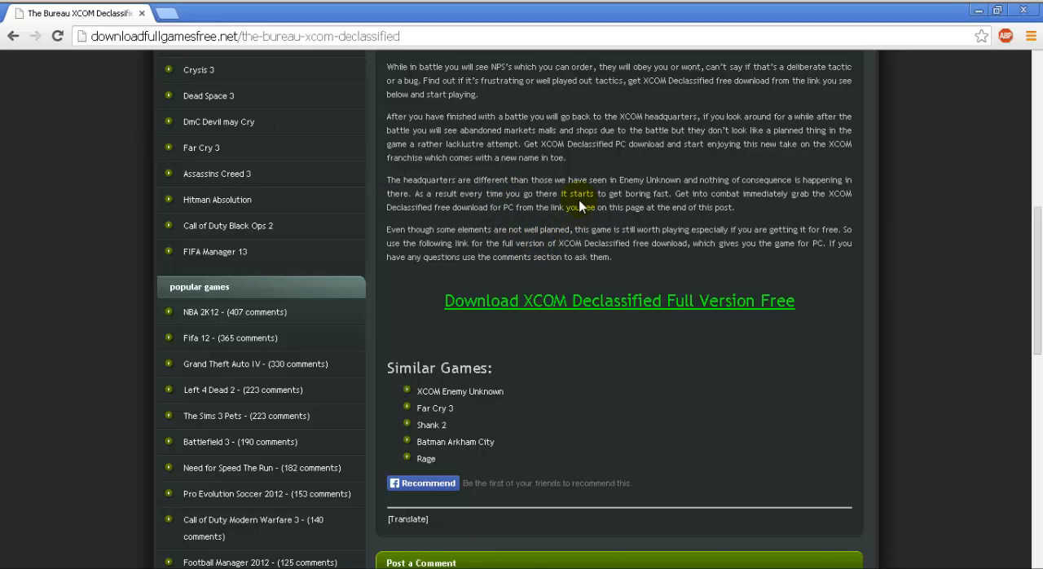
Open the 'Download XCOM Declassified Full Version Free' link in a new tab.
left_click(619, 299)
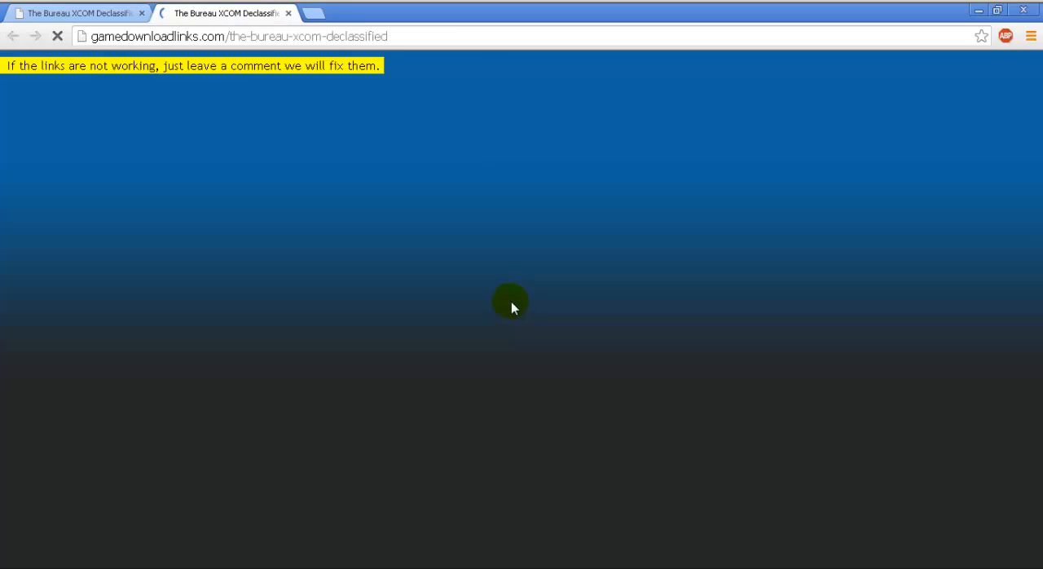
mouse_move(499, 302)
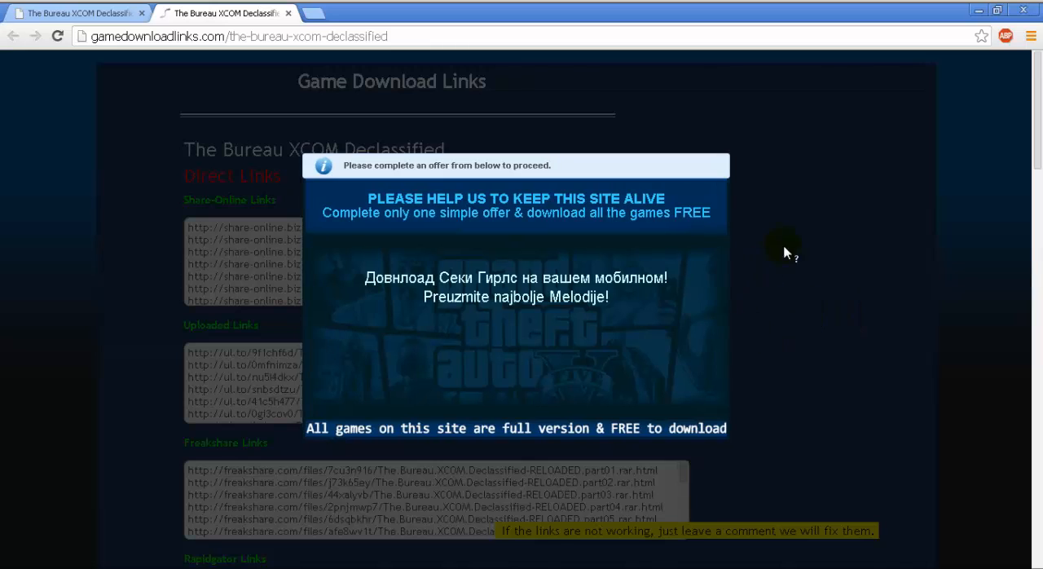
mouse_move(87, 344)
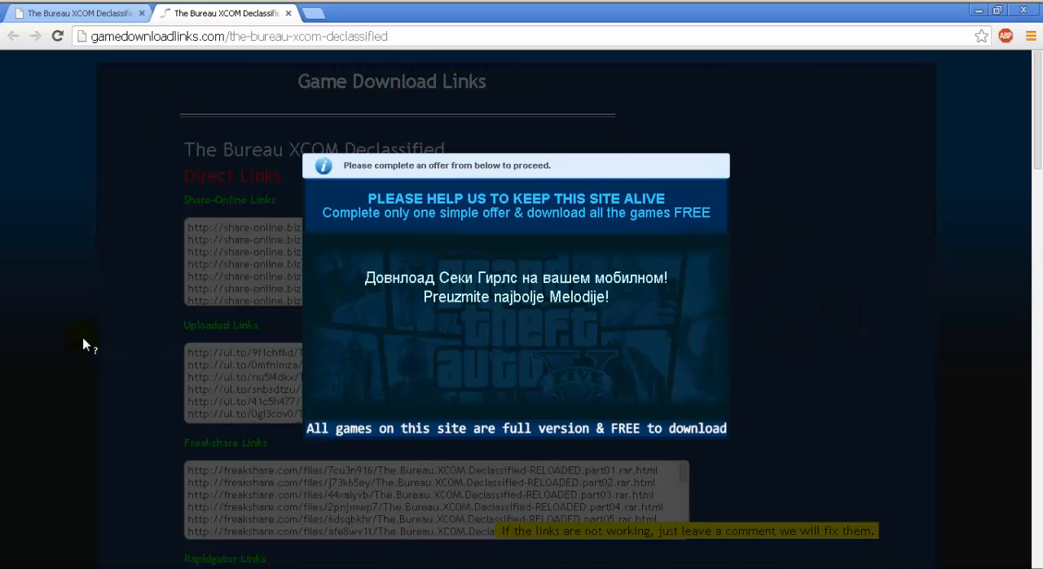
mouse_move(284, 68)
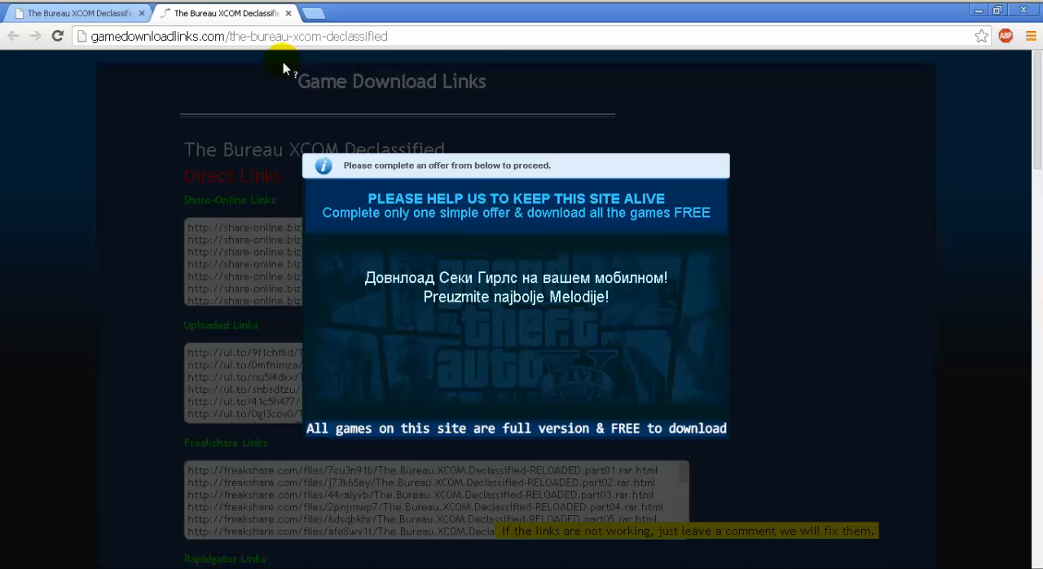
Close the survey tab and paste the download link's address into a new tab.
left_click(289, 13)
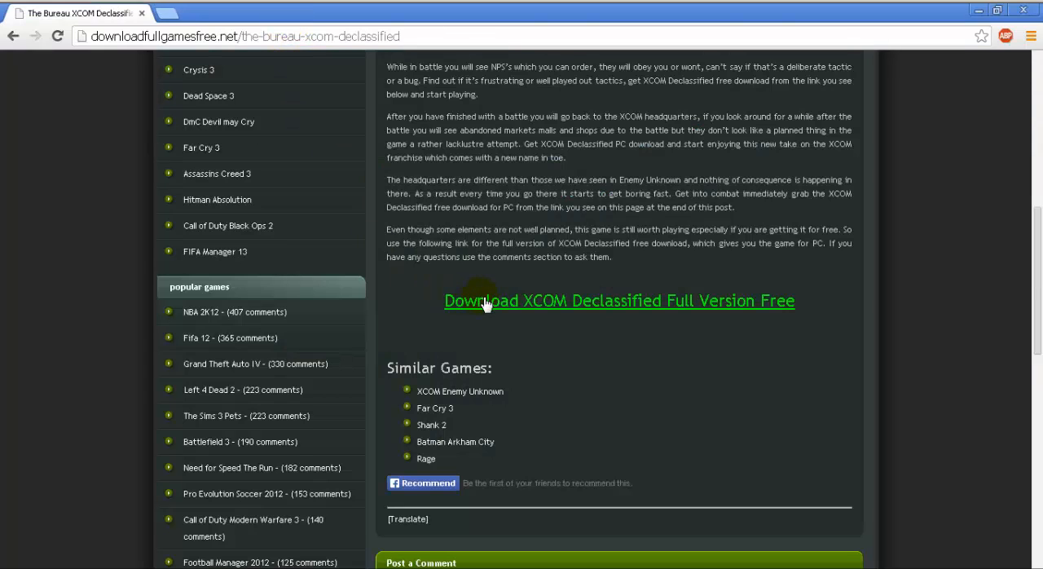
right_click(484, 301)
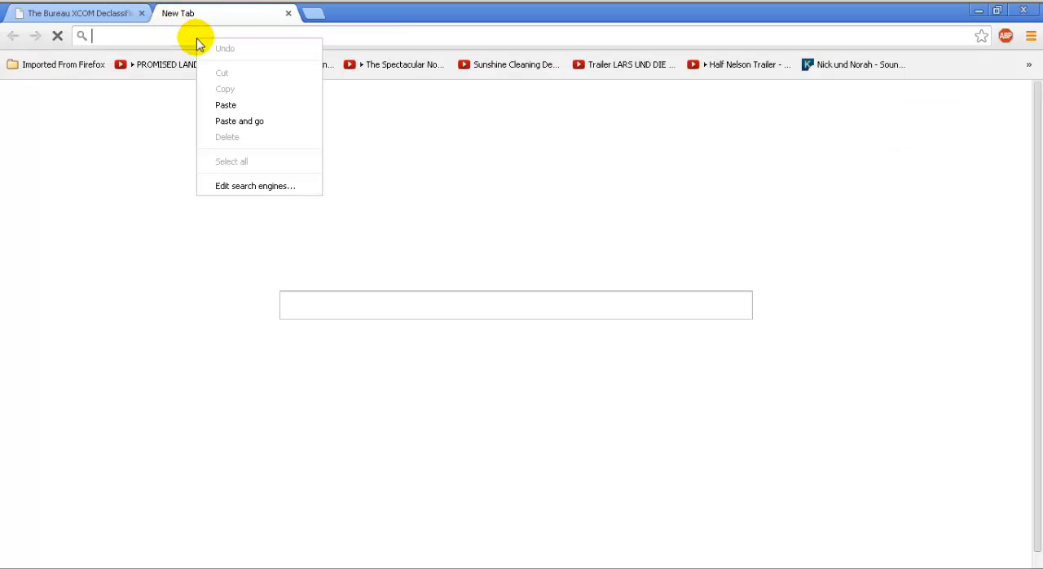
left_click(226, 104)
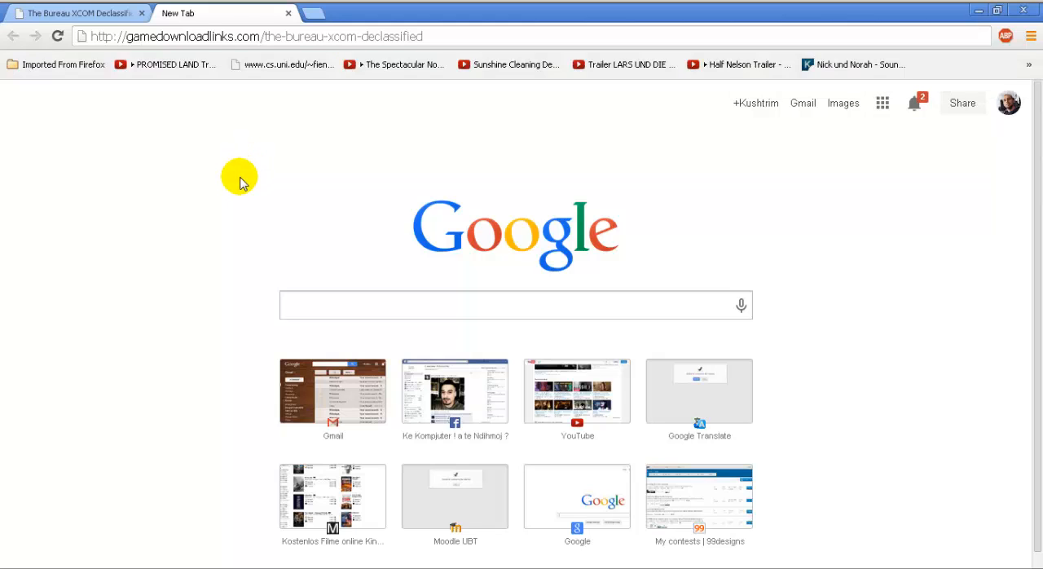
Open developer tools, then load the pasted download links page address.
right_click(239, 177)
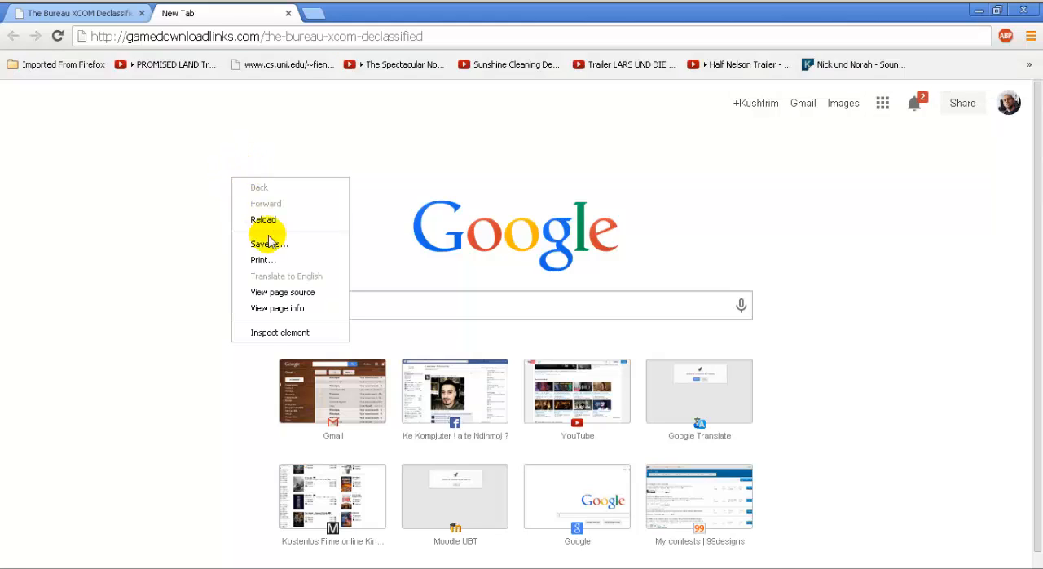
left_click(279, 331)
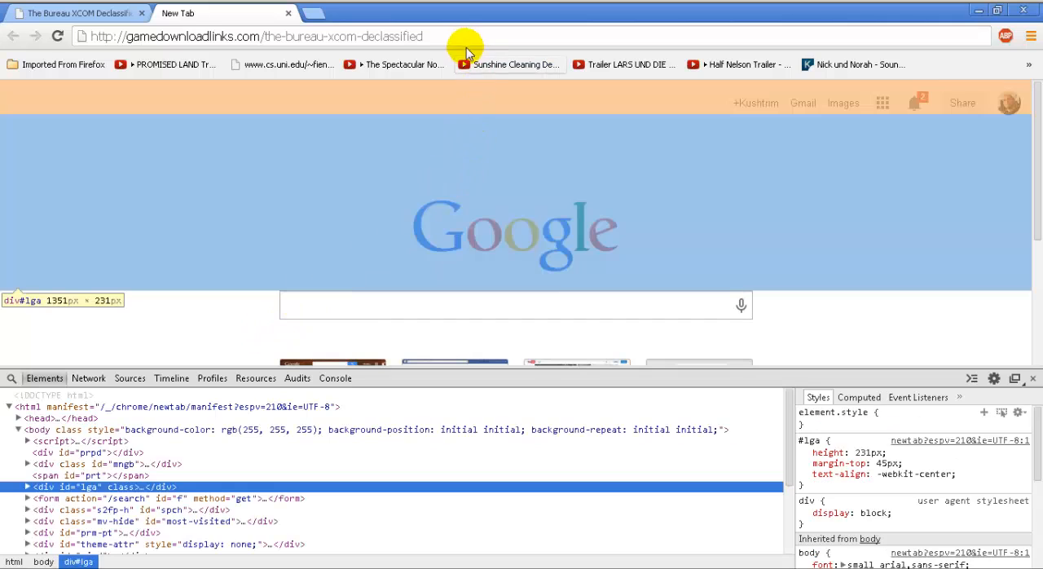
left_click(256, 36)
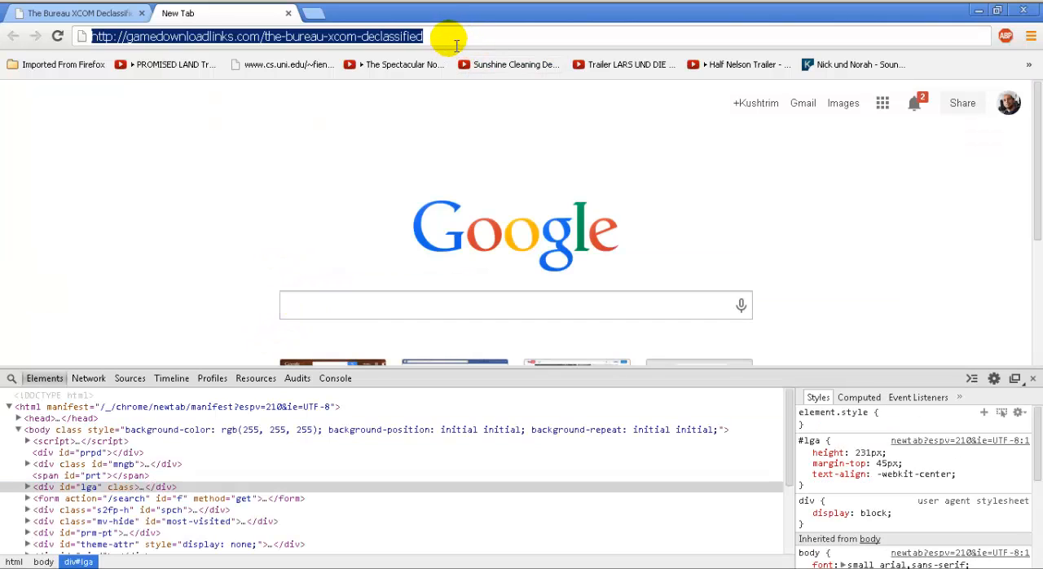
key("Return")
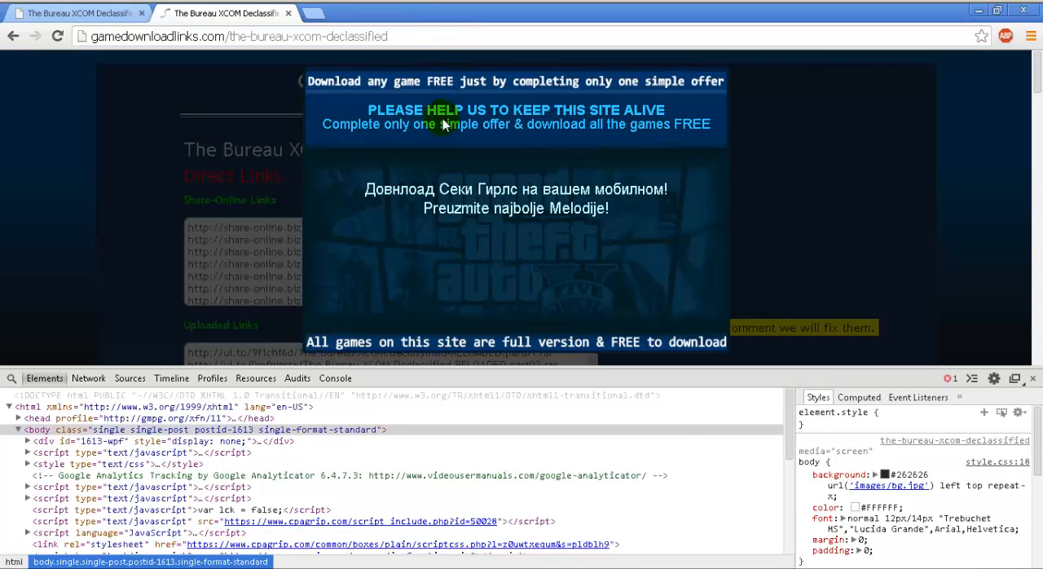
mouse_move(668, 397)
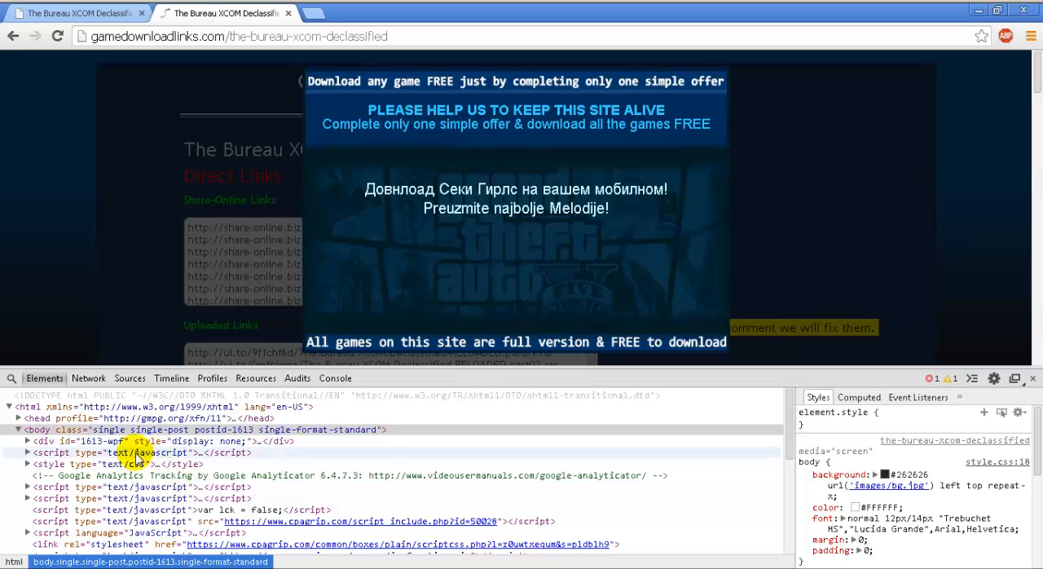
Select and delete the survey overlay's nodes in the DevTools Elements tree.
left_click(11, 377)
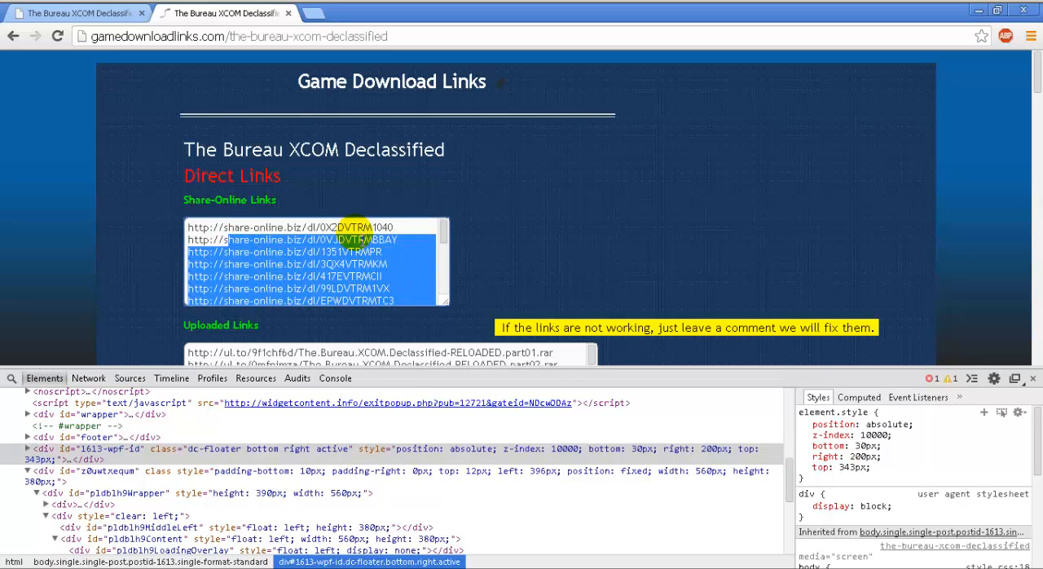
scroll("down", 3)
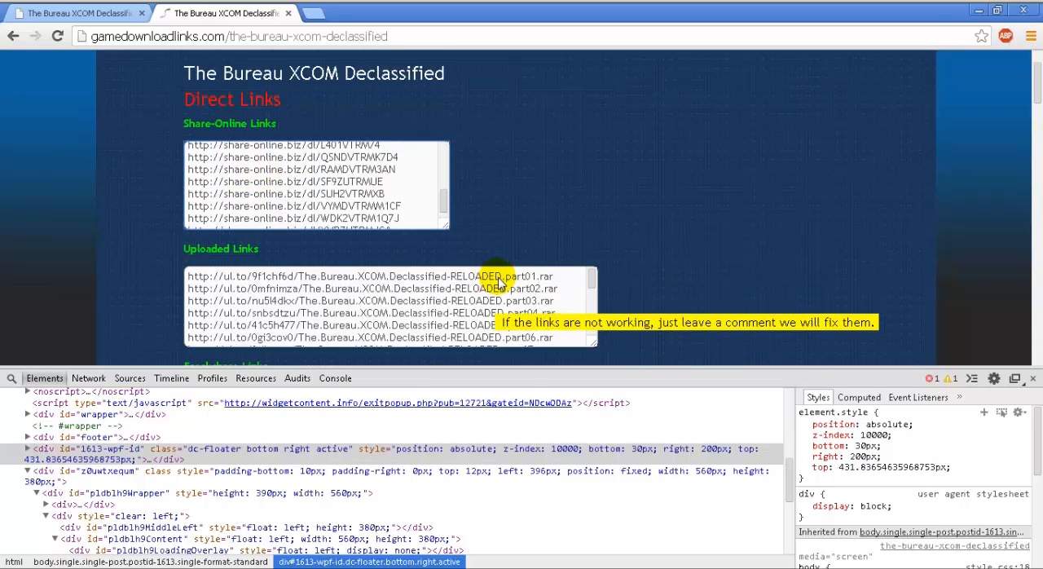
scroll("down", 3)
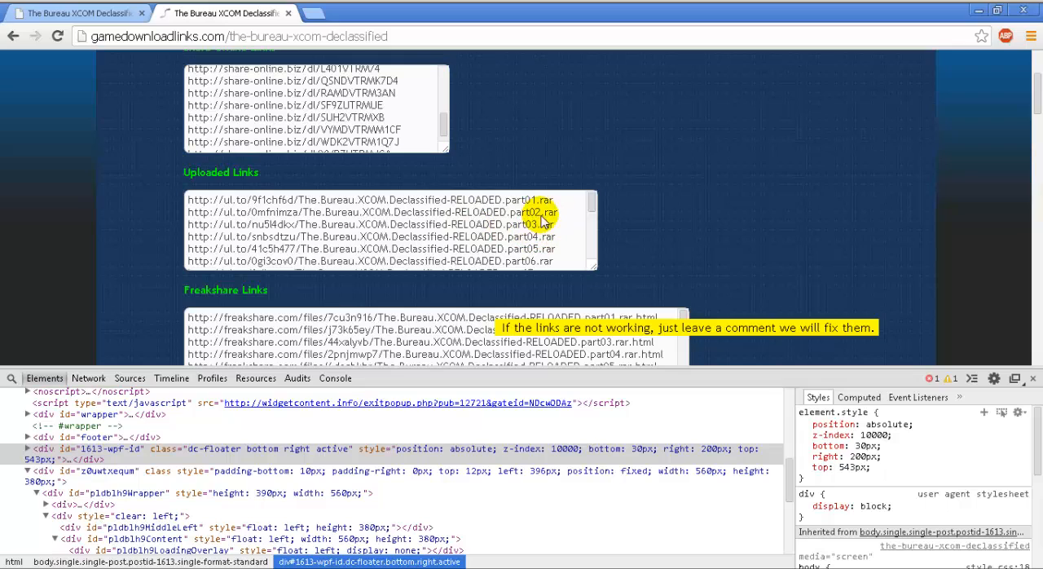
mouse_move(528, 136)
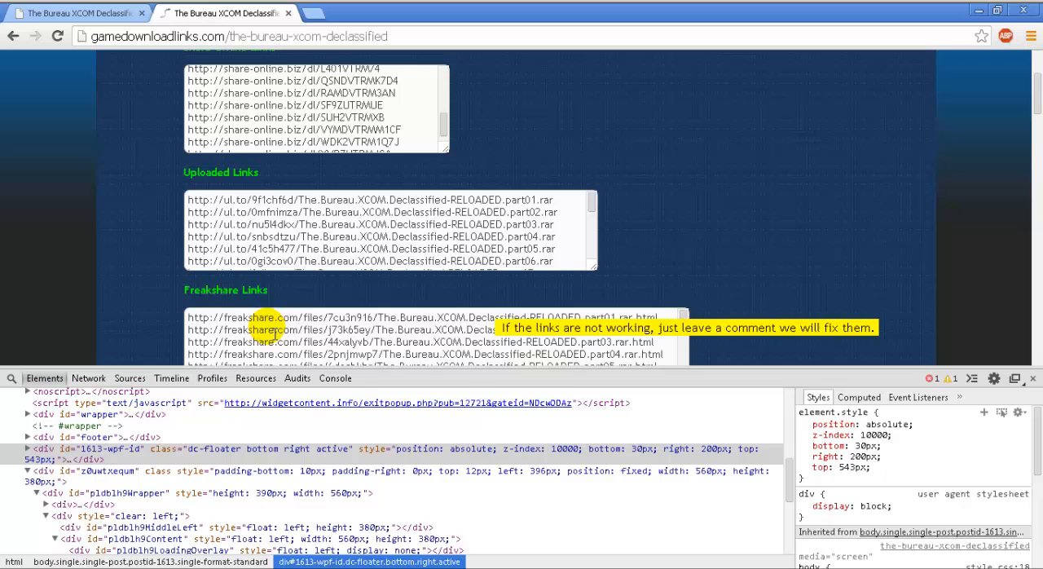
mouse_move(15, 378)
type("343")
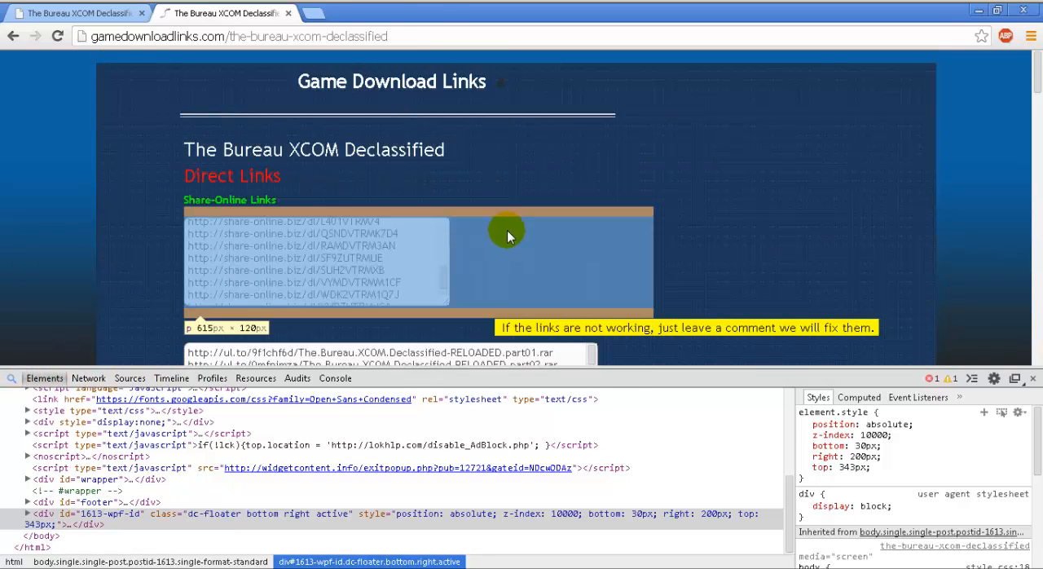
scroll("down", 3)
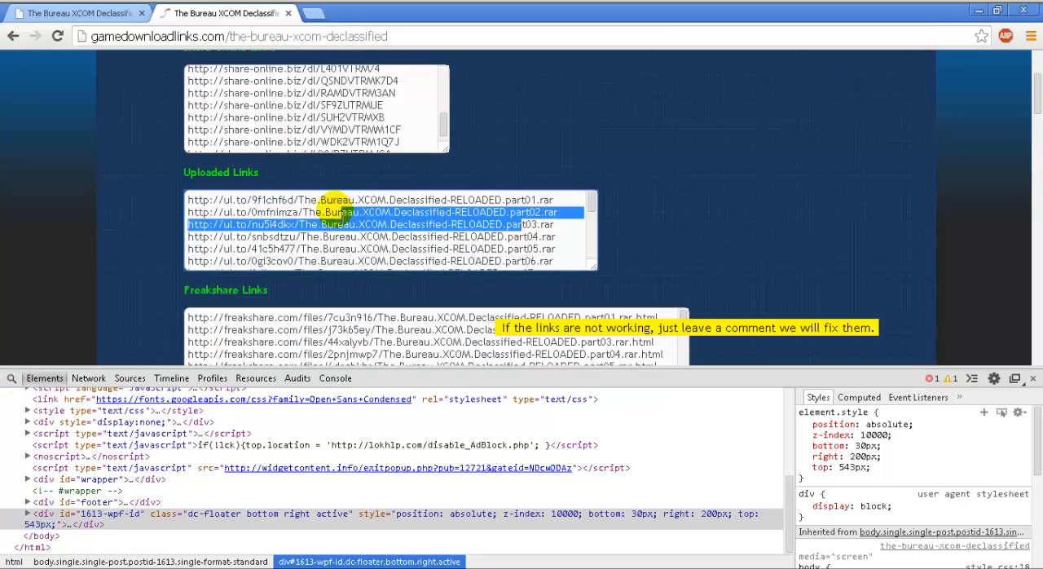
scroll("down", 3)
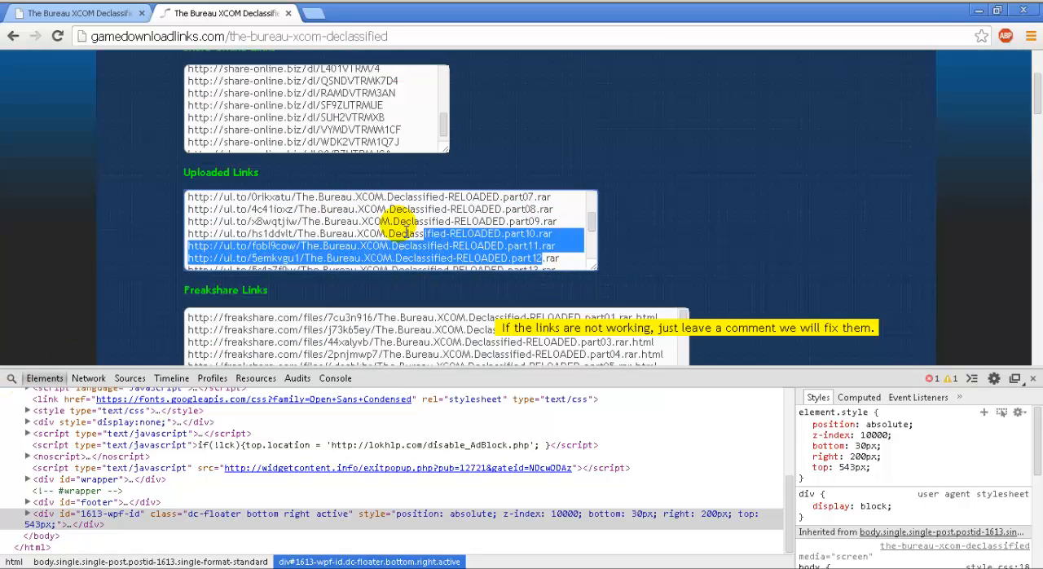
scroll("down", 3)
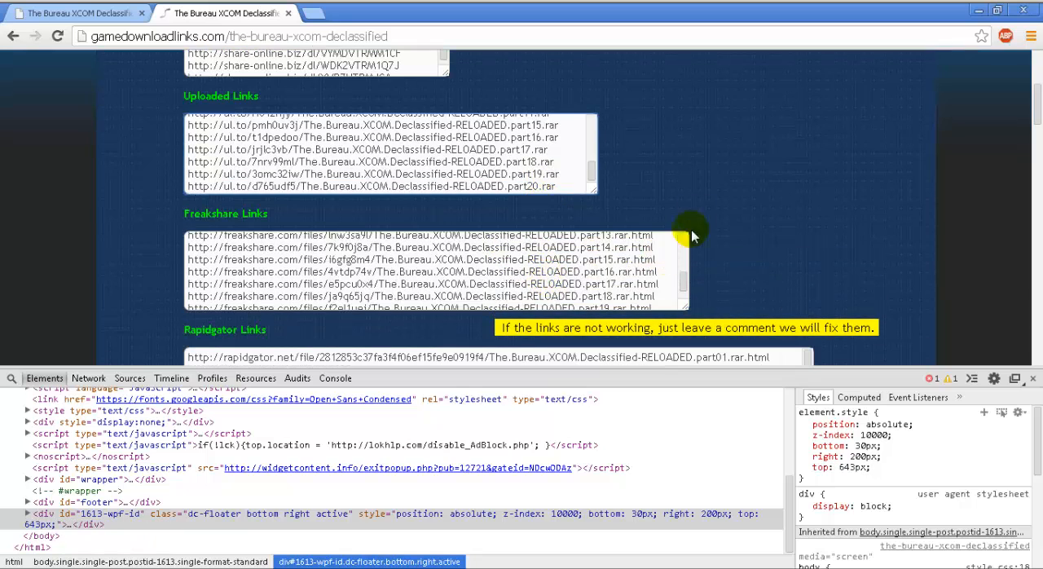